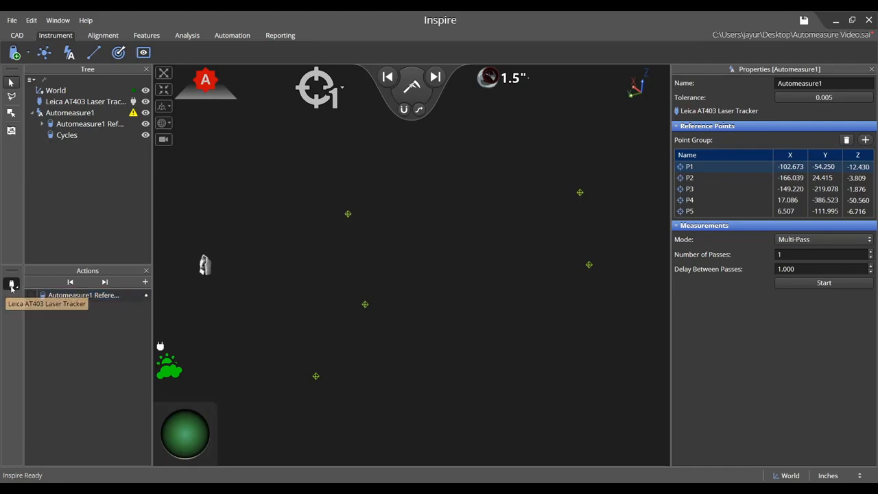
Enable Find Target in the Leica PositionTo settings for the Automeasure1 reference action
click(11, 283)
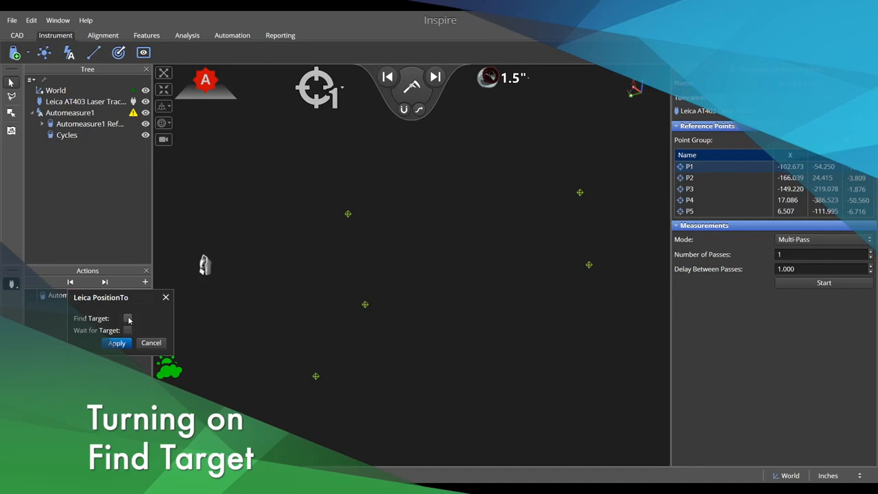
click(128, 318)
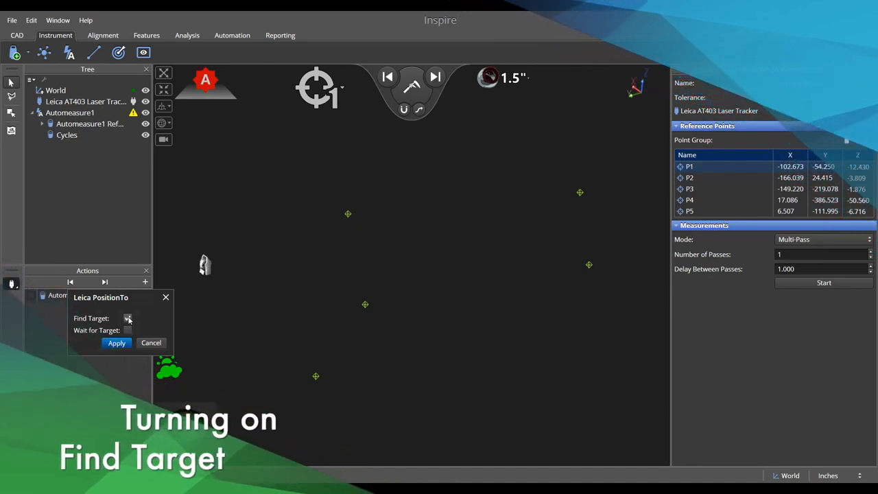
click(127, 318)
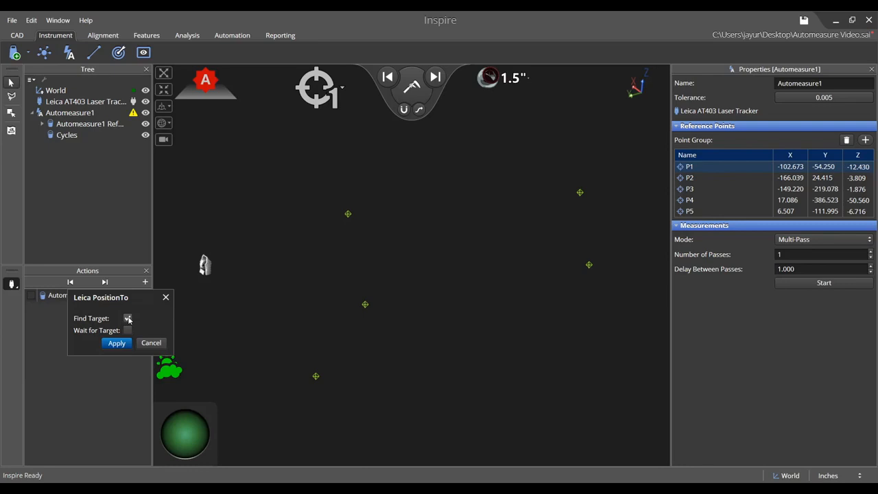
Apply Find Target and run Automeasure1-Pass1, measuring points P1–P5 with deviations
click(116, 343)
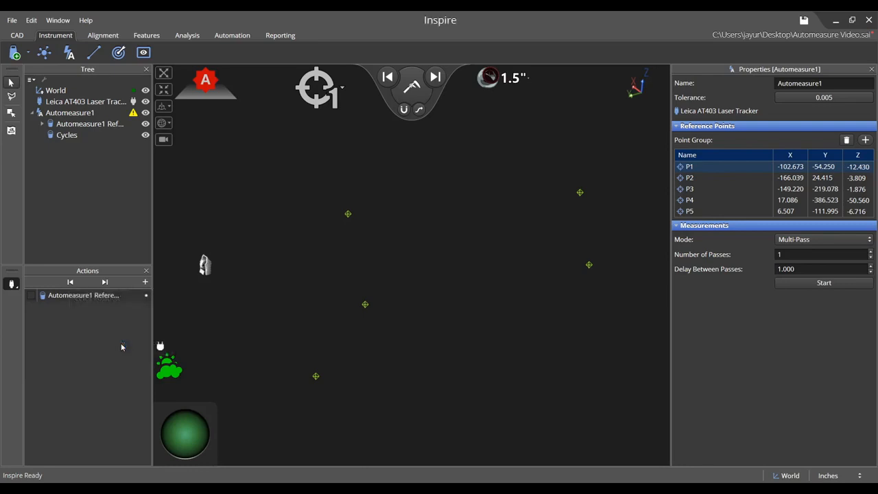
mouse_move(551, 324)
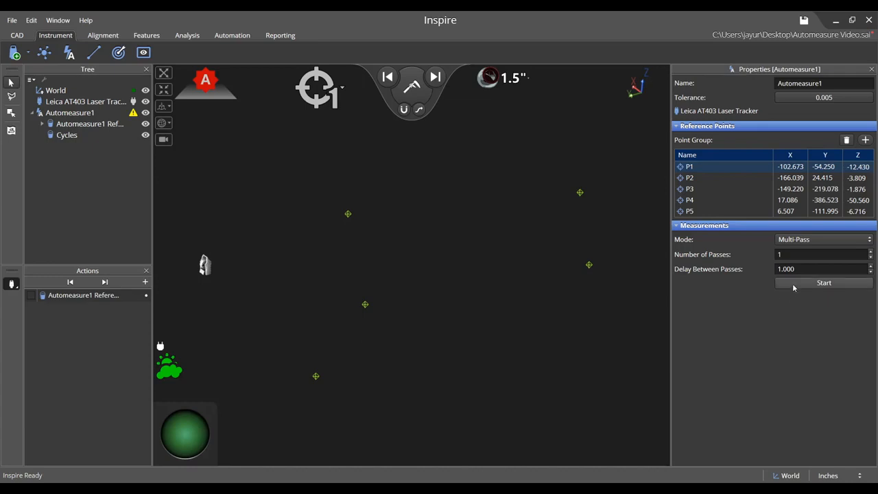
click(823, 283)
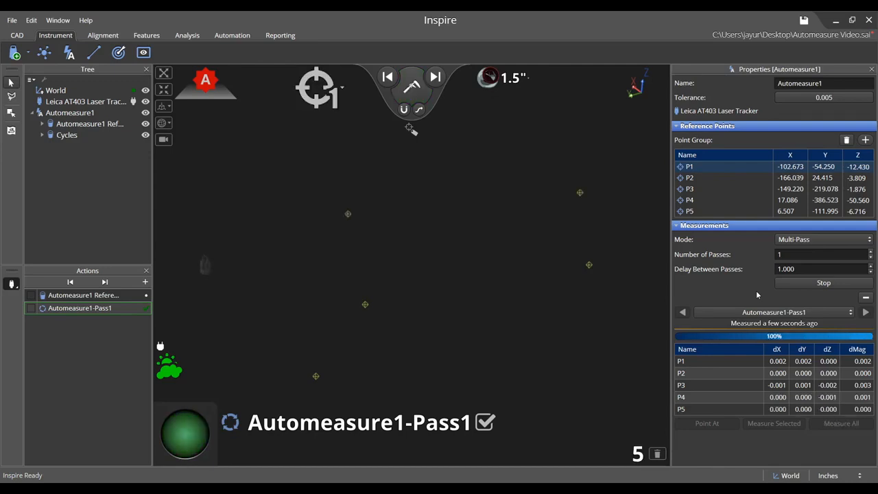
click(822, 283)
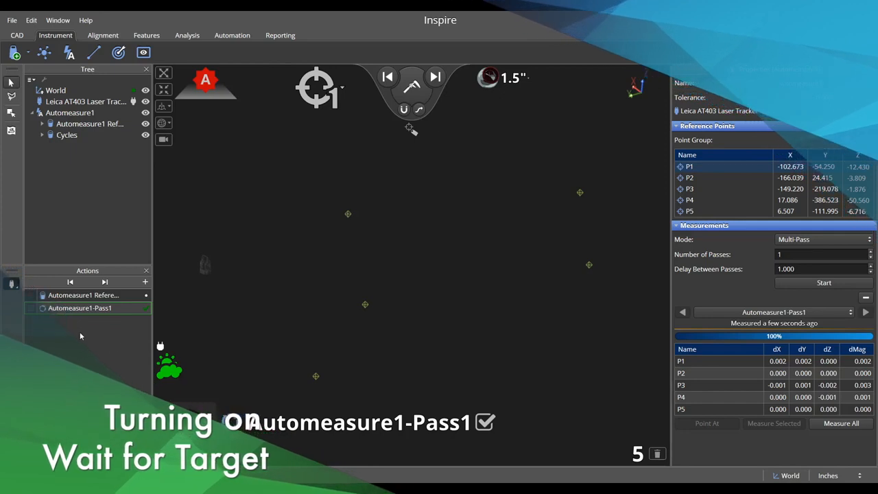
Enable Wait for Target alongside Find Target in Leica PositionTo
click(11, 284)
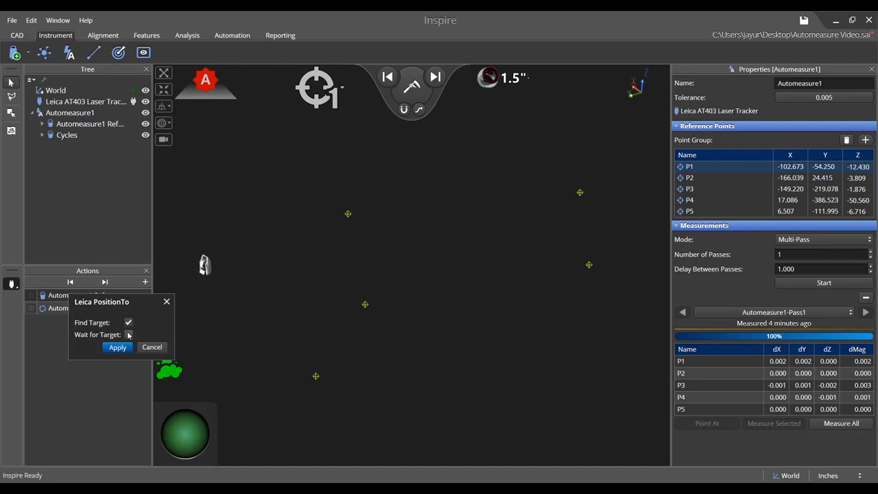
click(129, 335)
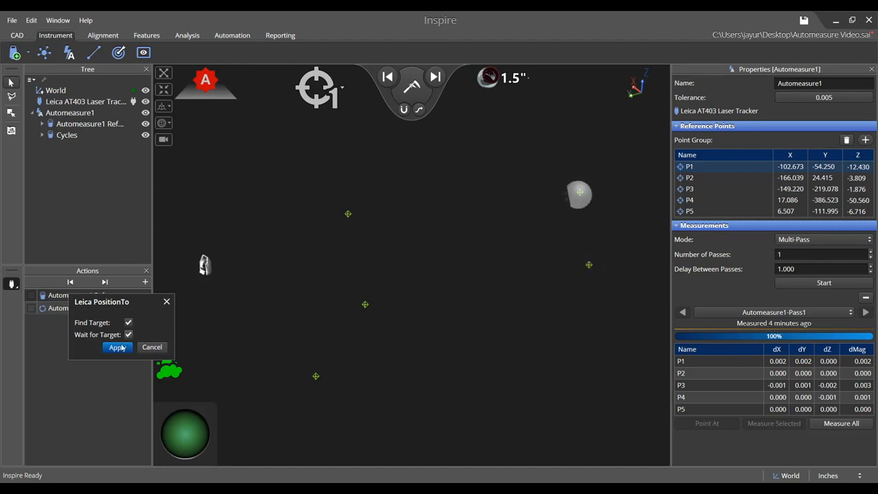
Apply both target settings and start Automeasure1-Pass2
click(118, 347)
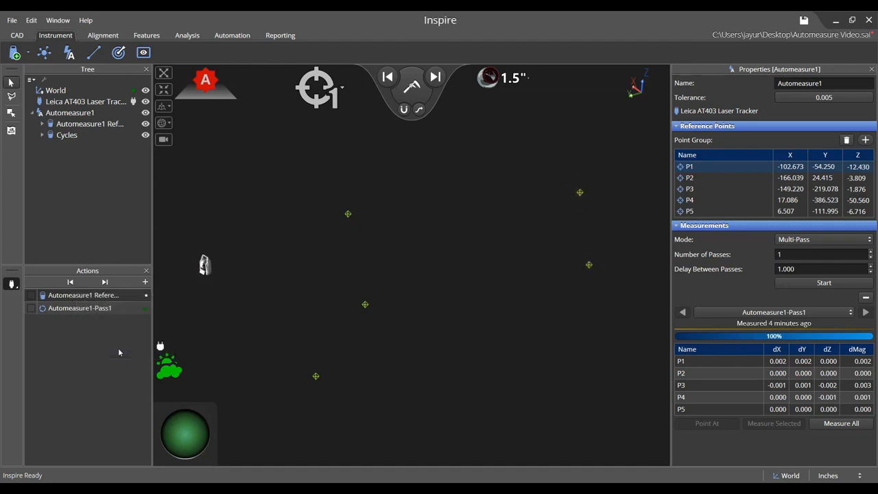
mouse_move(683, 311)
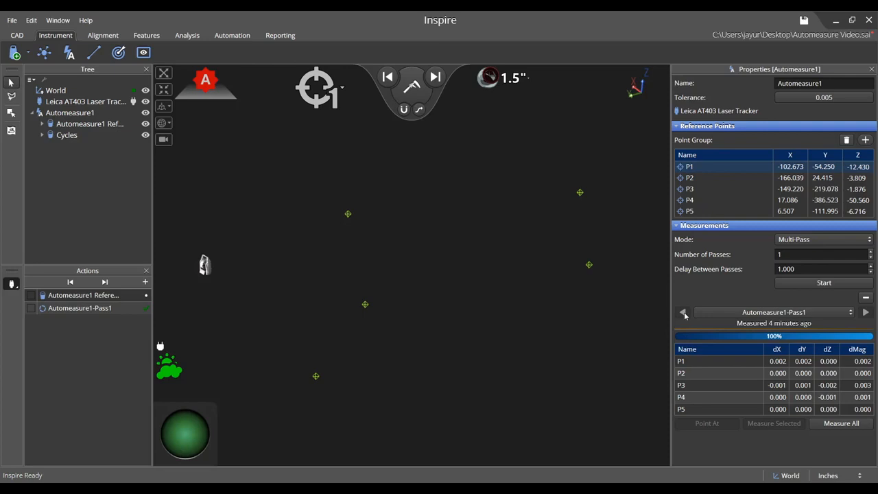
click(823, 282)
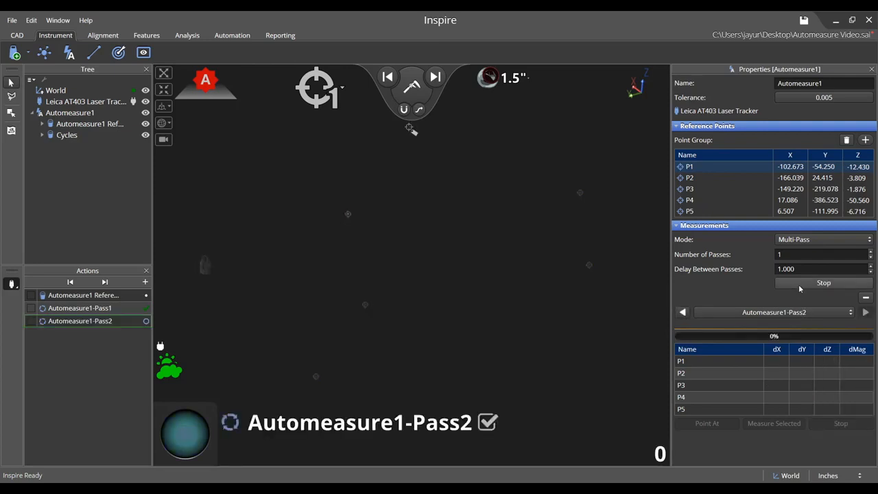